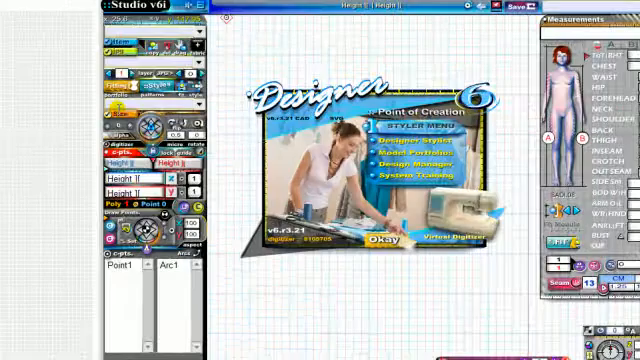
Select UNISEX MEDIUM as the body size and review its measurement values.
left_click(290, 110)
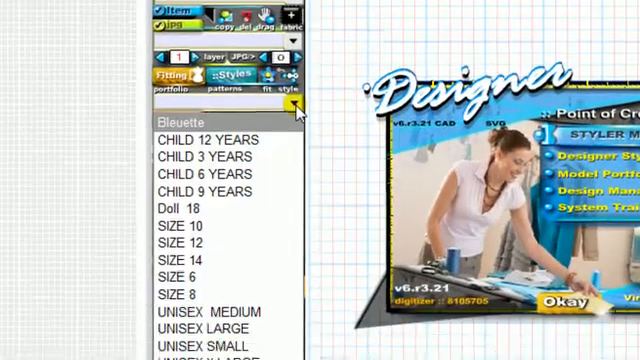
left_click(196, 318)
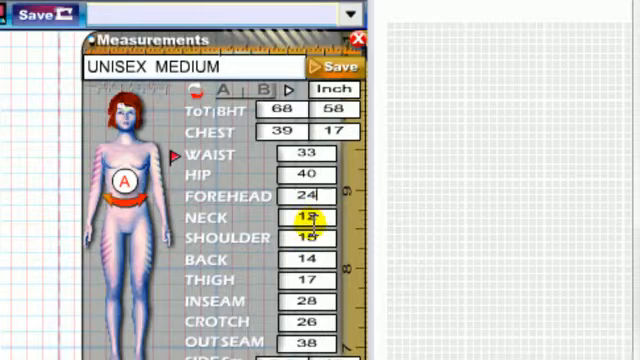
left_click(300, 156)
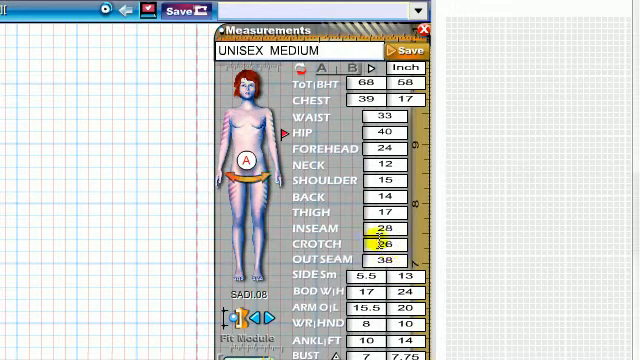
left_click(376, 147)
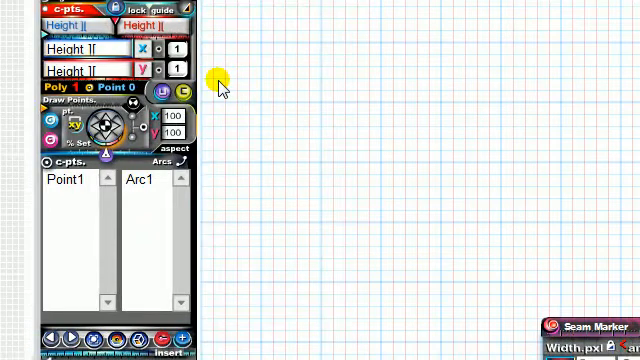
mouse_move(281, 80)
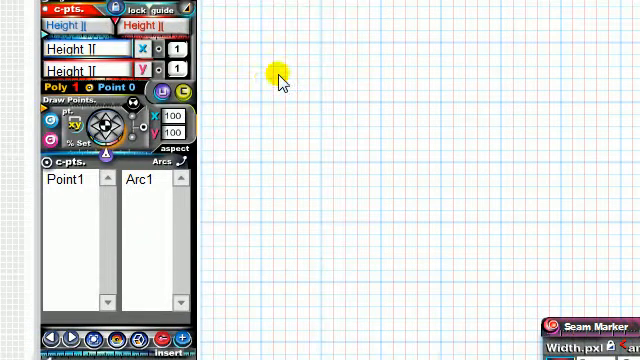
mouse_move(335, 75)
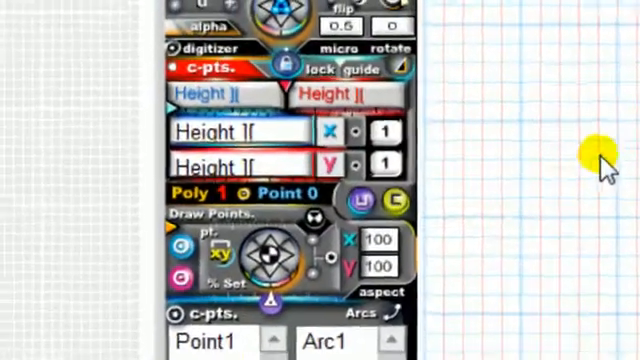
Set the X and Y point references both to forehead C.
left_click(375, 152)
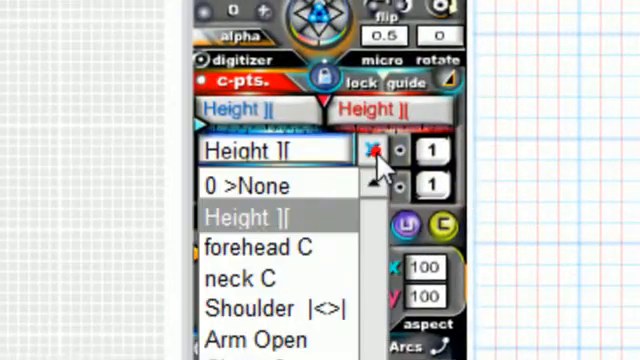
left_click(258, 248)
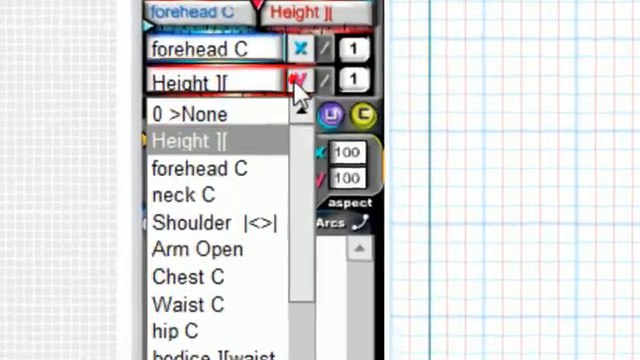
left_click(200, 167)
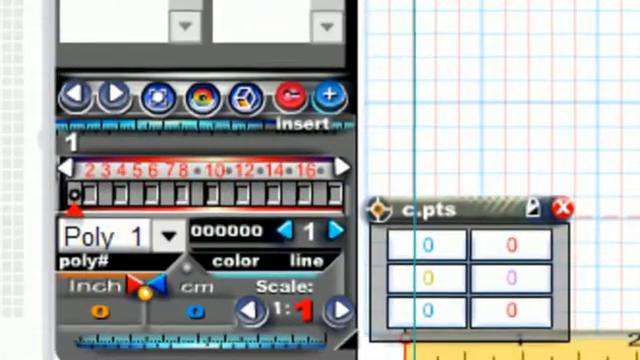
Show the c.pts coordinate window for polygon 1's points.
left_click(130, 195)
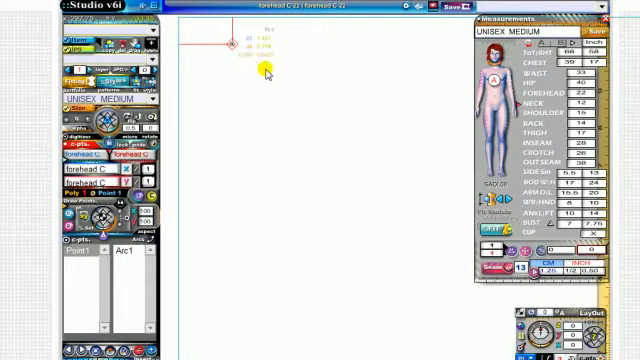
mouse_move(293, 251)
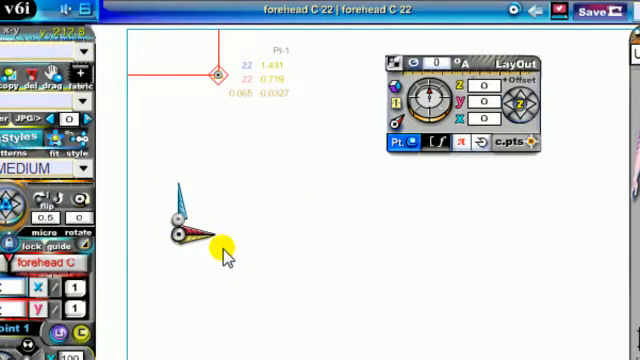
mouse_move(185, 235)
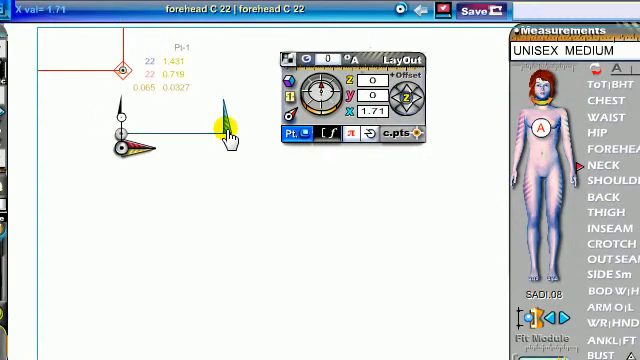
Drag the next point's X offset out to 1.71.
left_click_drag(225, 130, 270, 140)
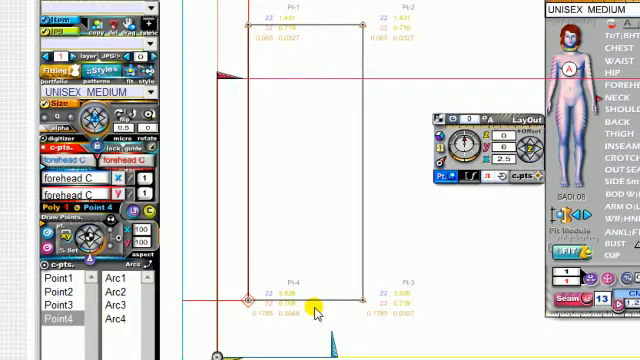
mouse_move(210, 110)
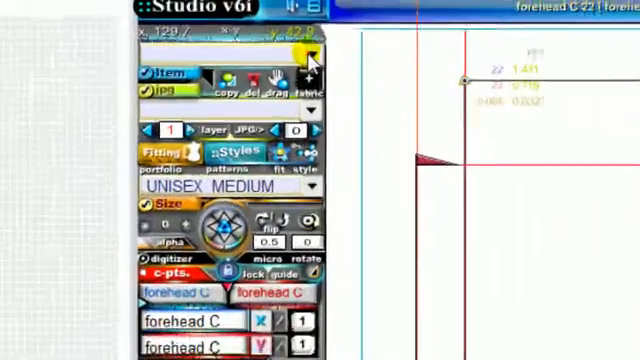
Select the item name field to label the rectangle Band.
left_click(280, 48)
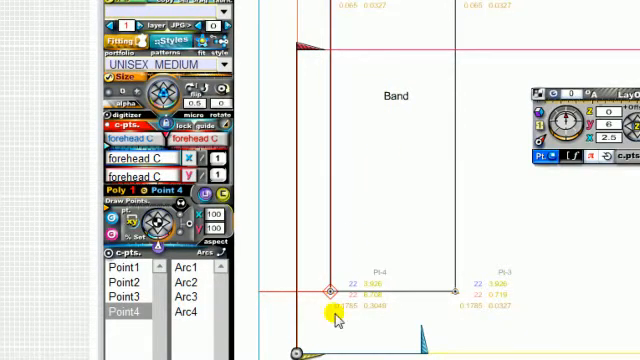
mouse_move(525, 30)
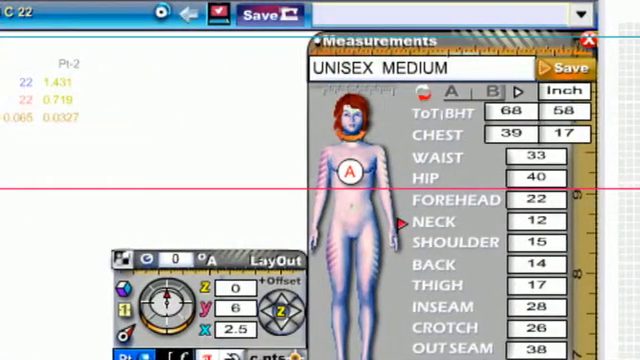
Save the band block as module Hat-Band001 and acknowledge the saved notice.
type("H")
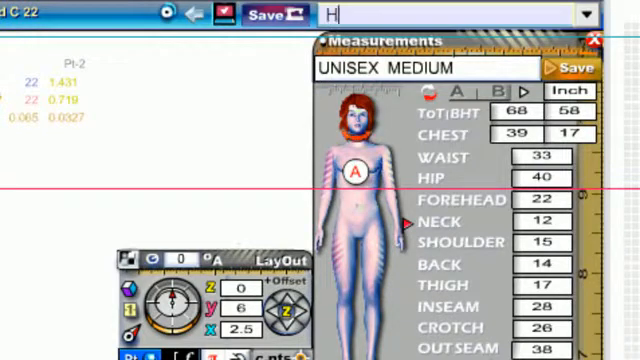
type("at-Band001")
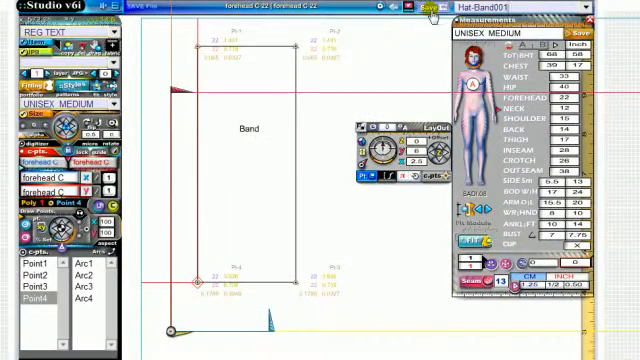
left_click(432, 12)
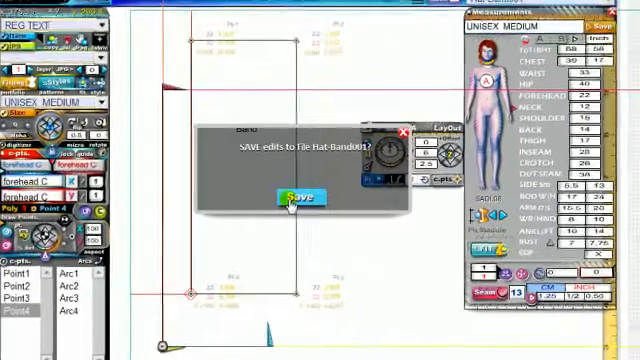
left_click(294, 196)
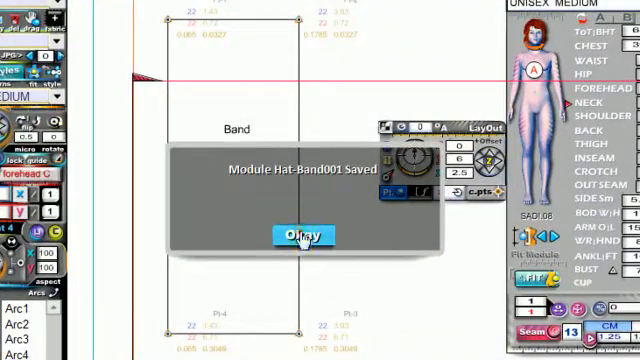
left_click(302, 236)
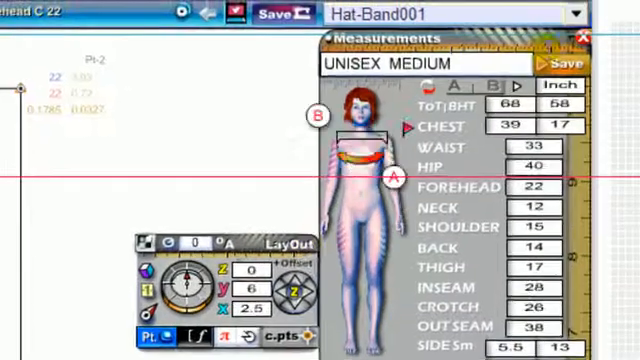
Load module 001 daisy hat brim and reload it at size Doll_18.
left_click(582, 13)
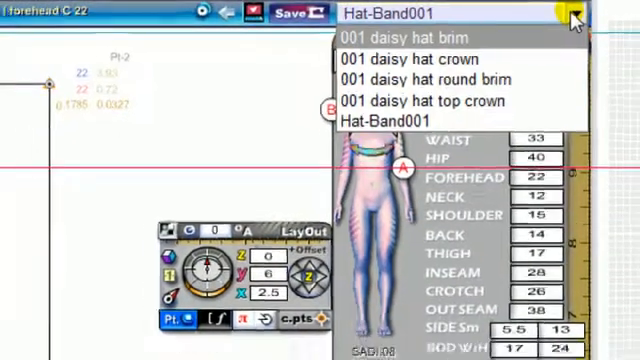
left_click(419, 37)
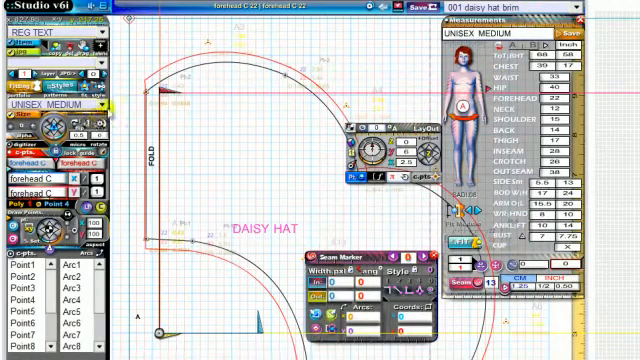
left_click(50, 103)
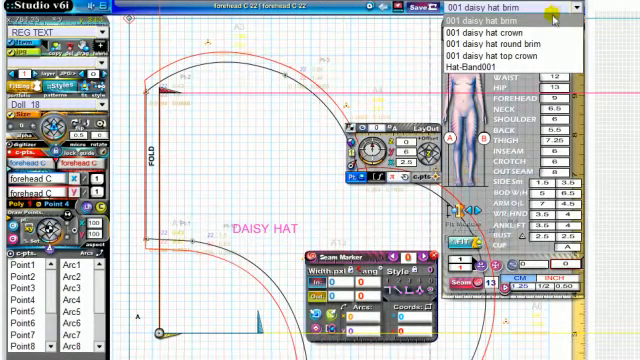
mouse_move(508, 44)
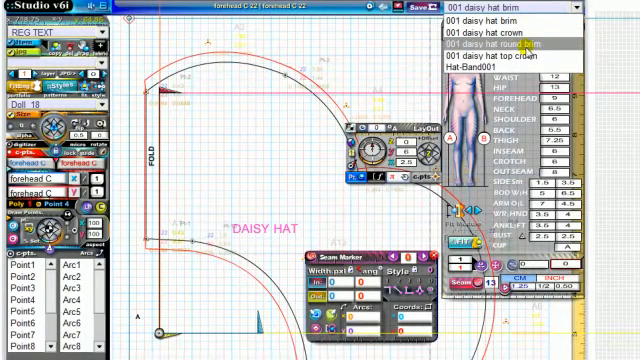
left_click(500, 18)
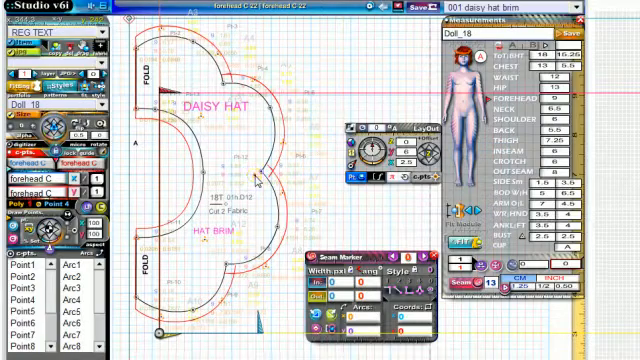
mouse_move(335, 132)
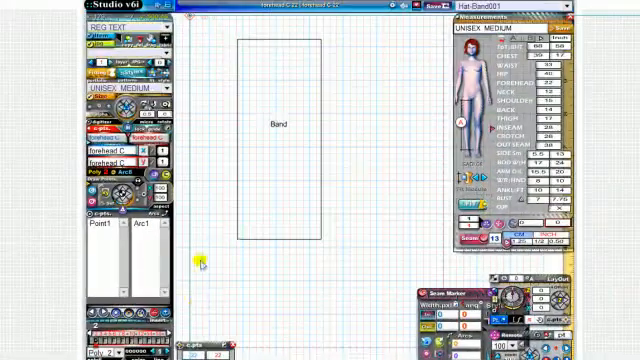
mouse_move(373, 191)
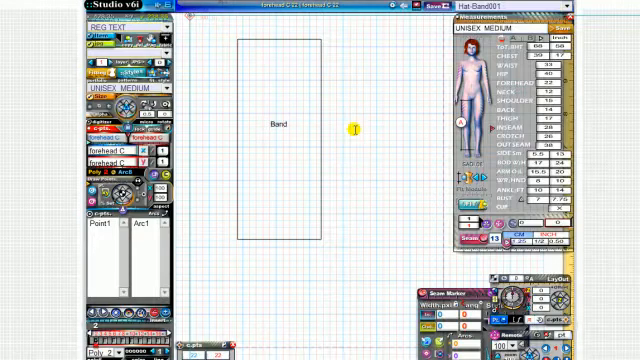
mouse_move(253, 122)
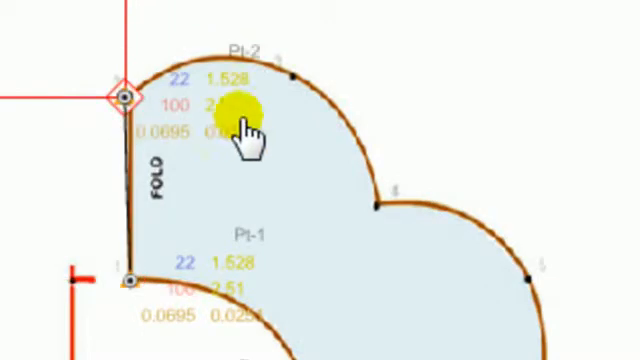
mouse_move(300, 95)
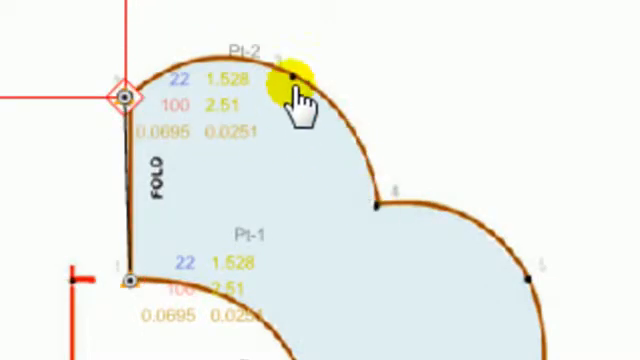